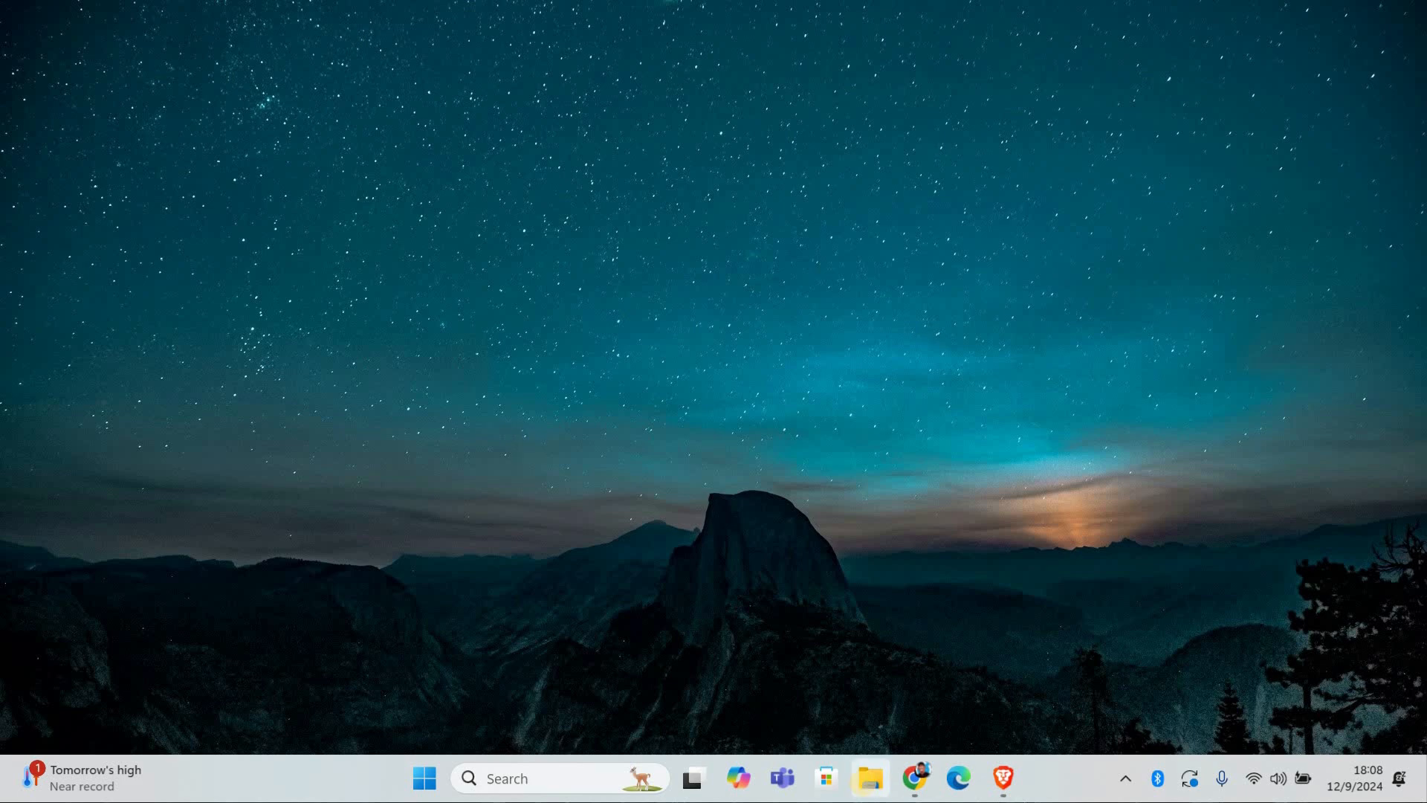
Navigate to C:\Program Files\Java\jre1.8.0_431\bin via the address bar
left_click(871, 781)
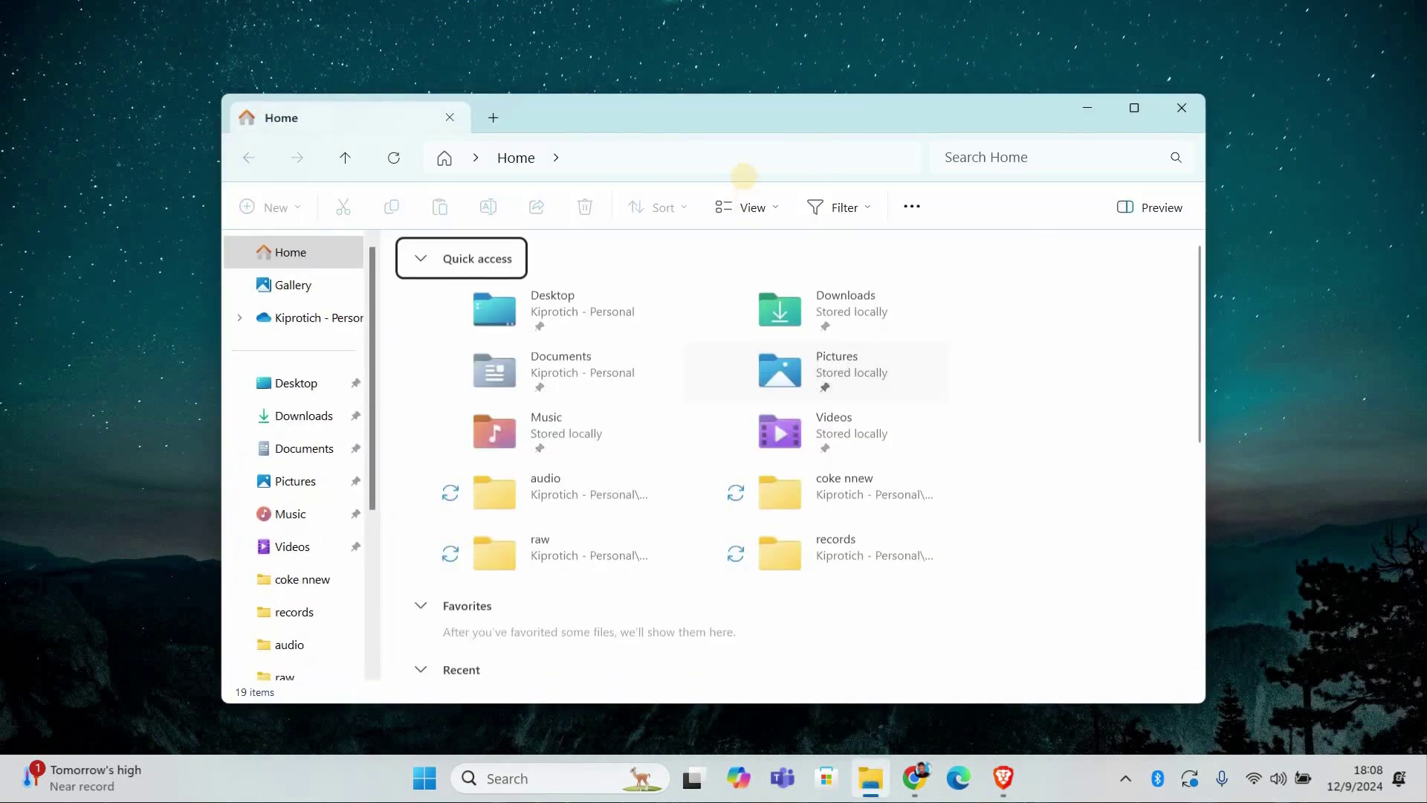
type("C:\\Program Files\\Java\\jre1.8.0_431\\bin")
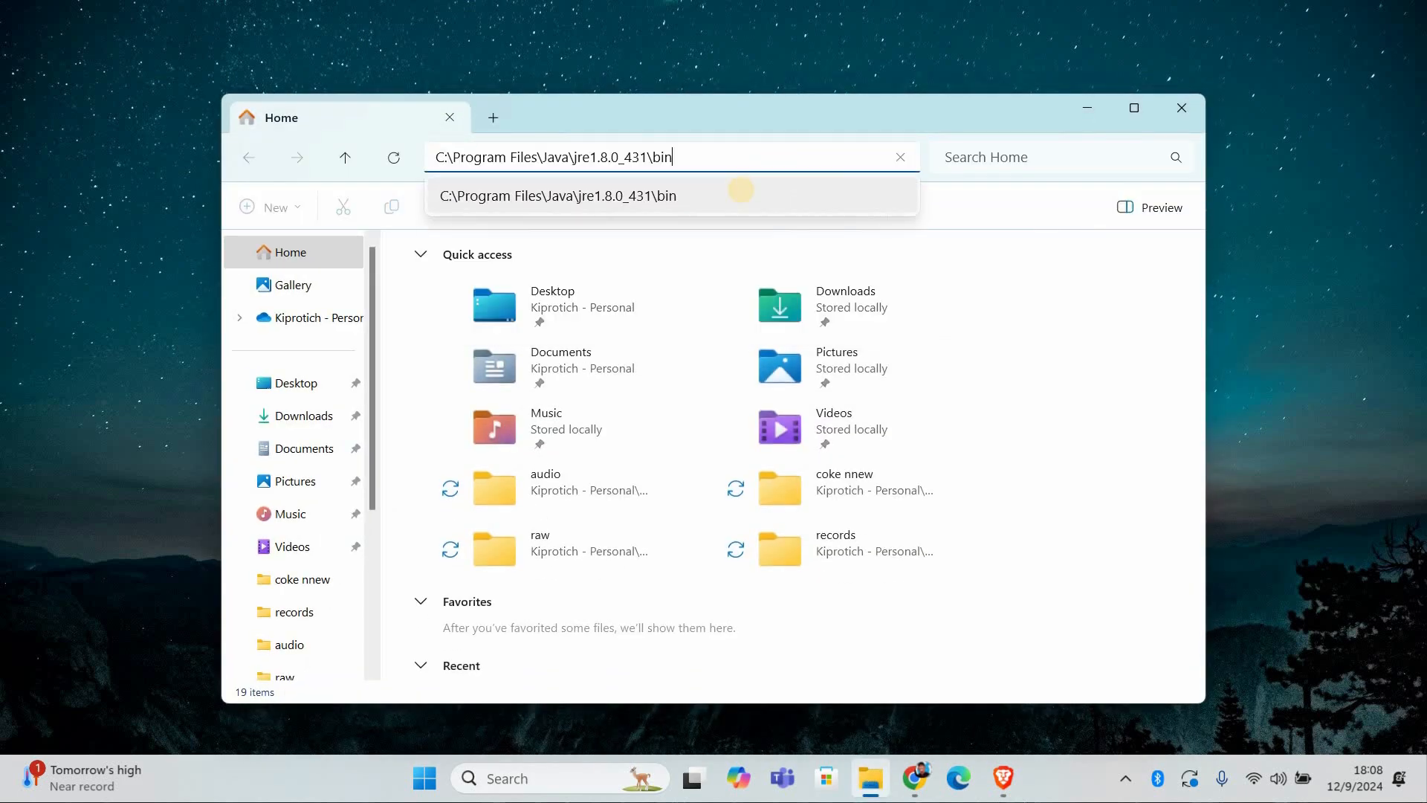
key("Enter")
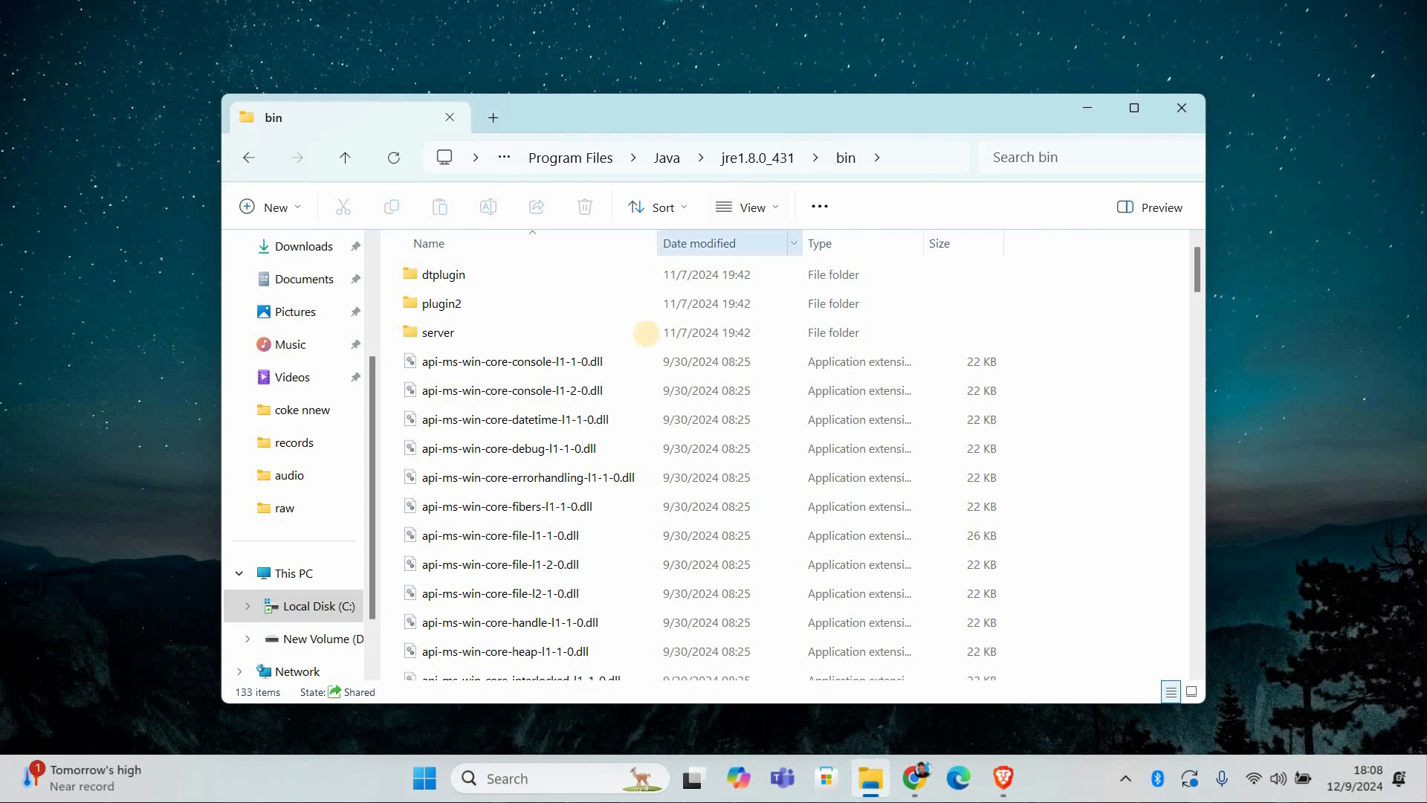
Browse the bin folder contents to locate the java application
left_click(438, 333)
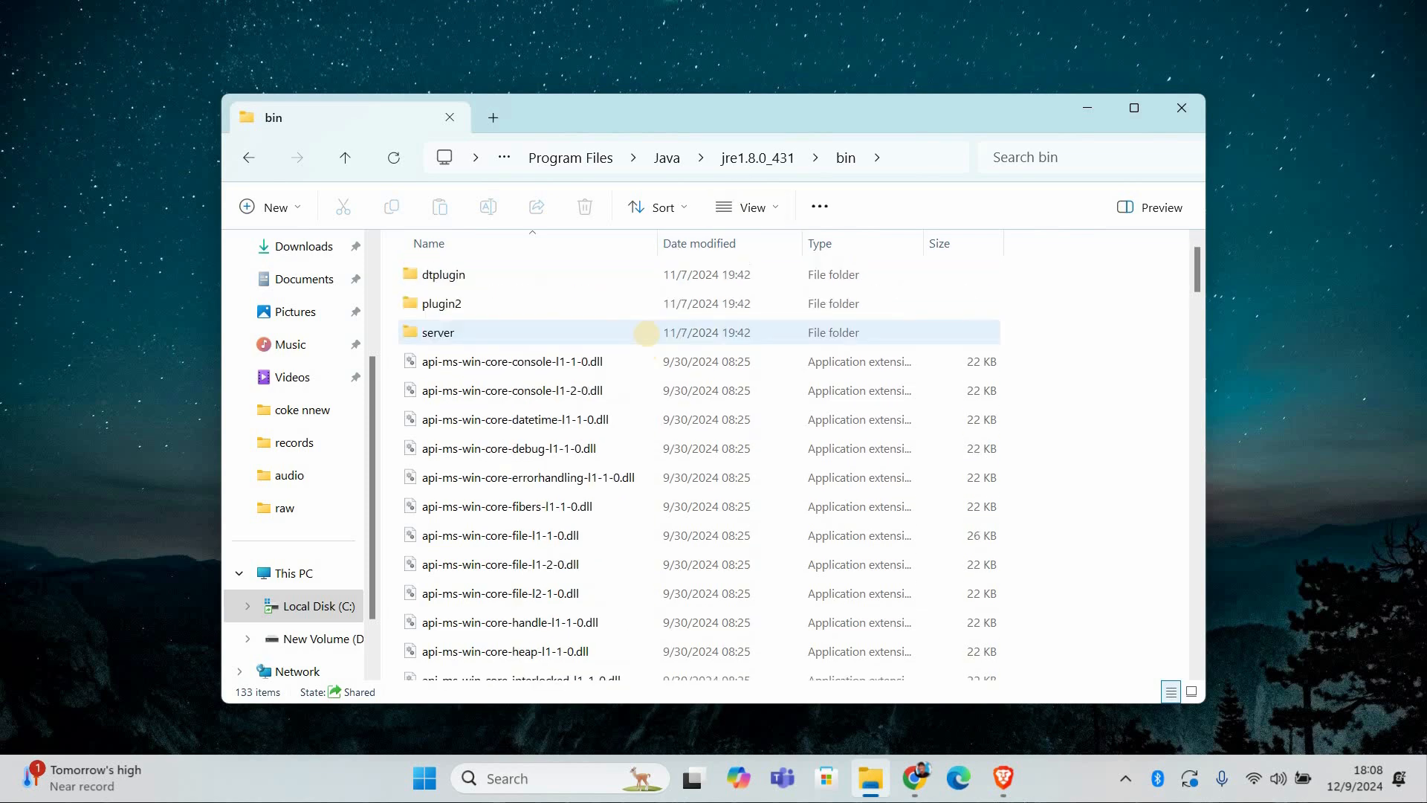
scroll("down", 3)
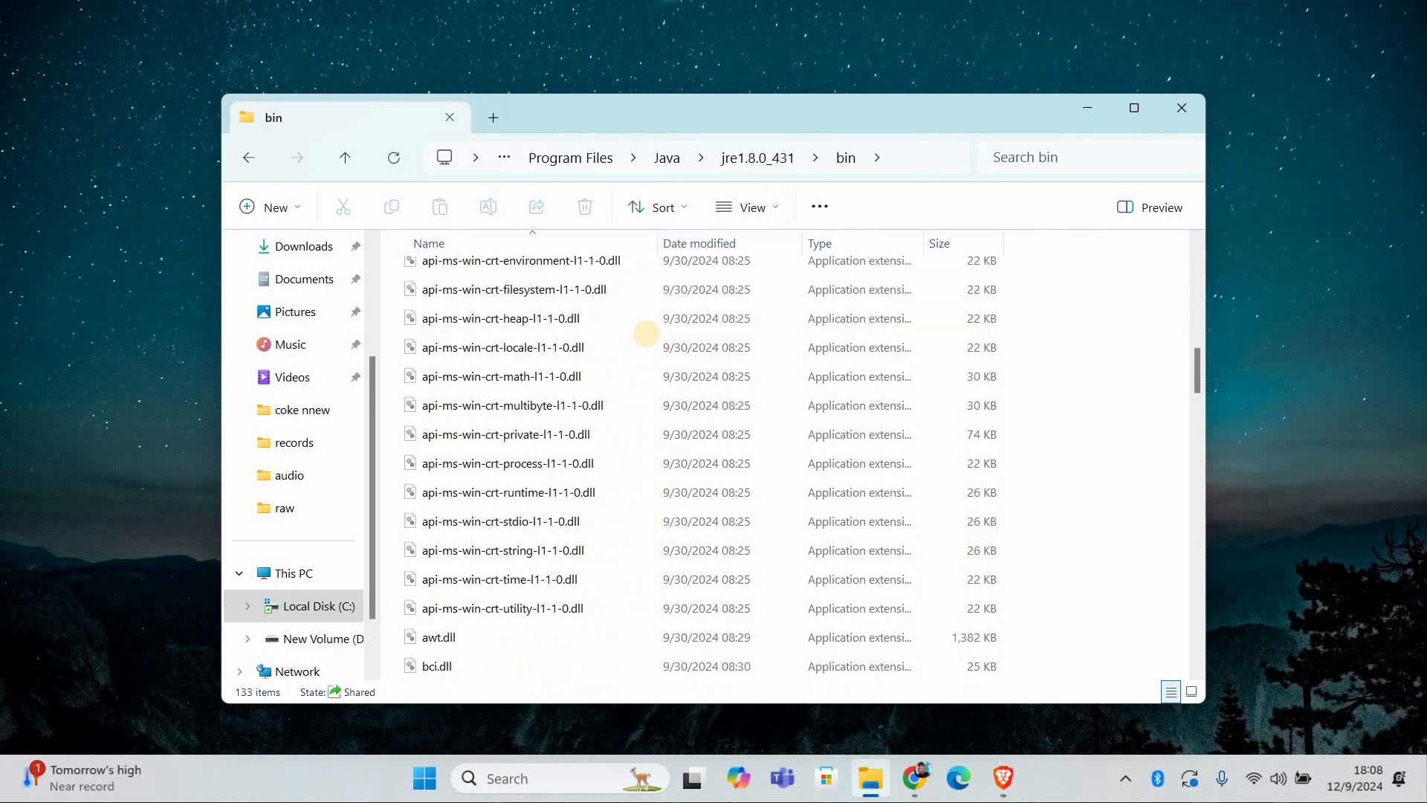
scroll("down", 3)
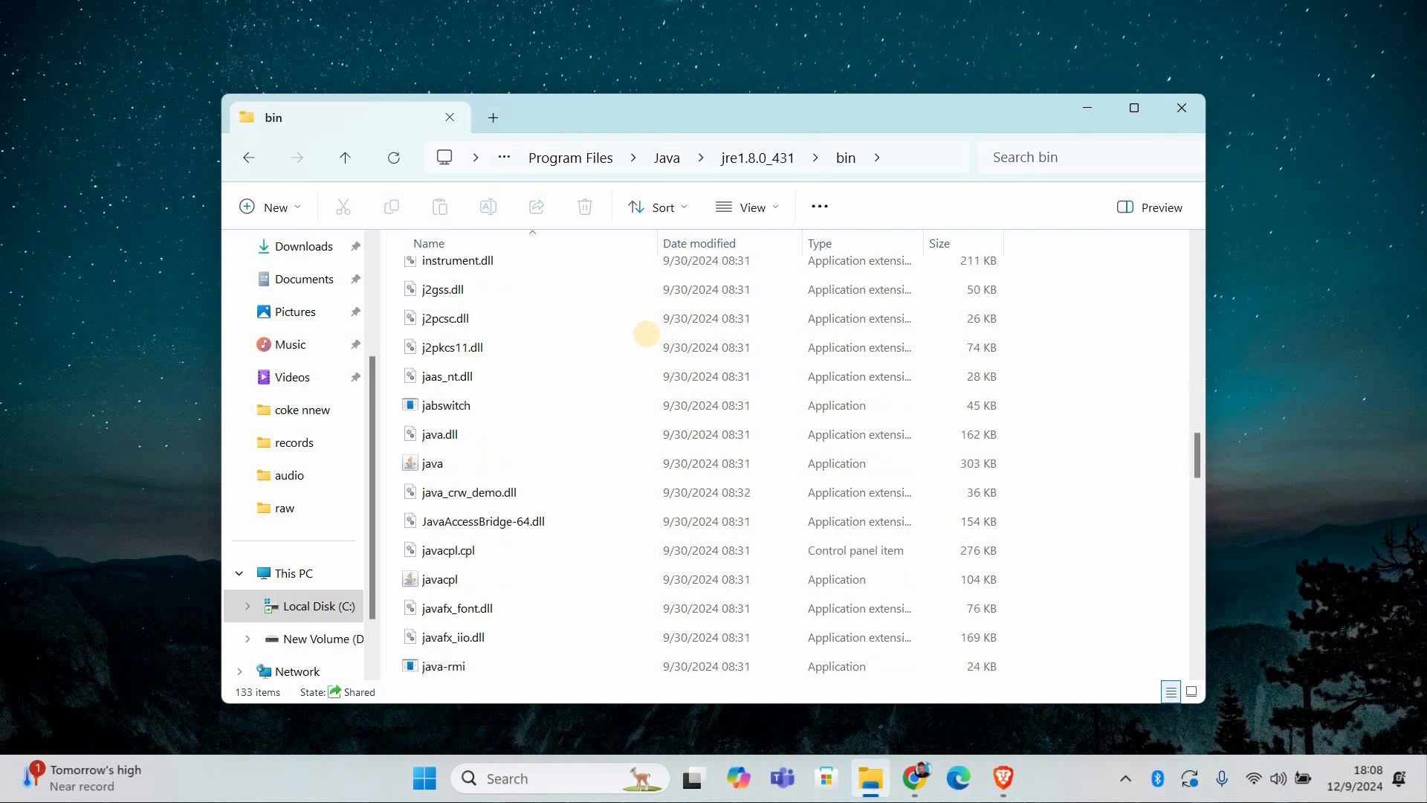
scroll("down", 3)
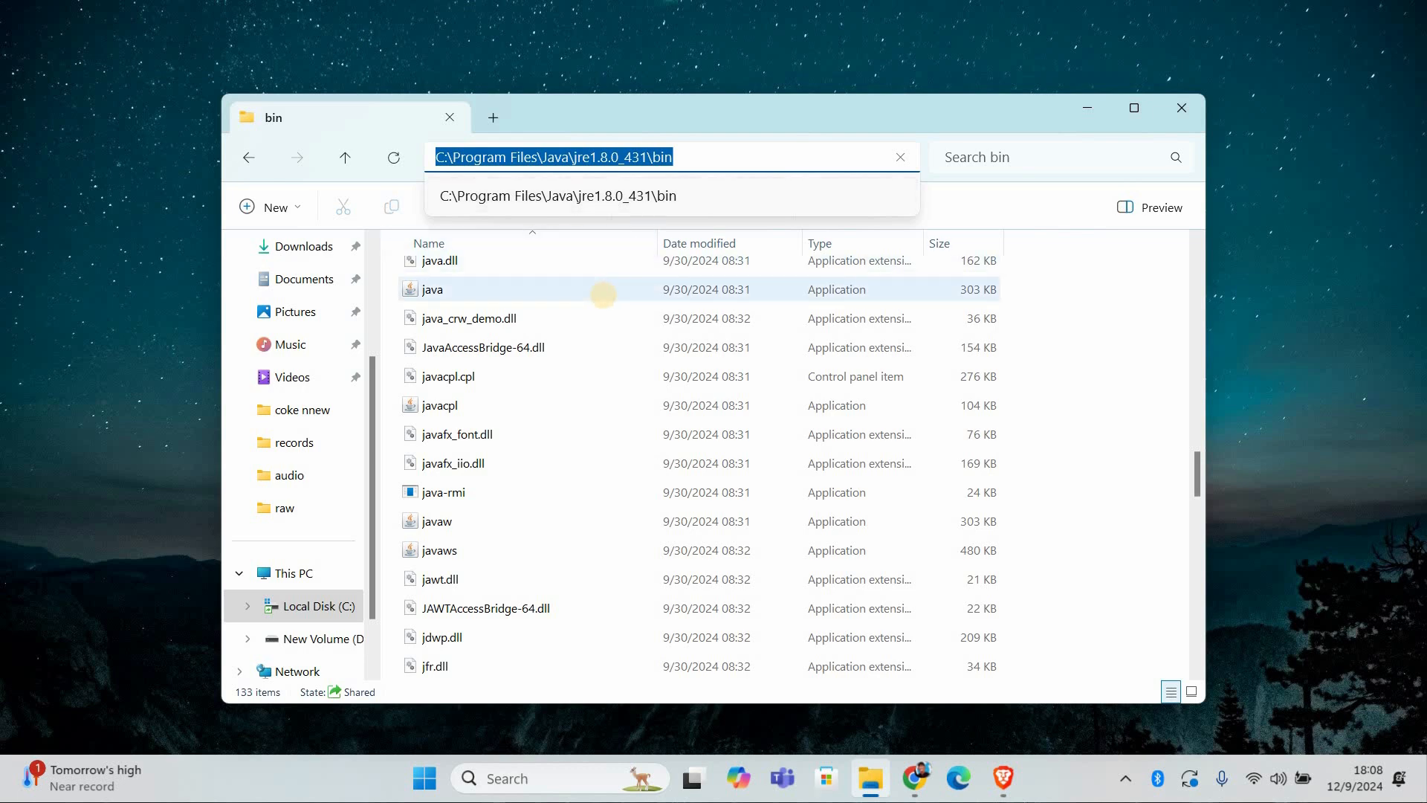
Search 'envi' in Start and bring up the Environment Variables window showing system variables
type("envi")
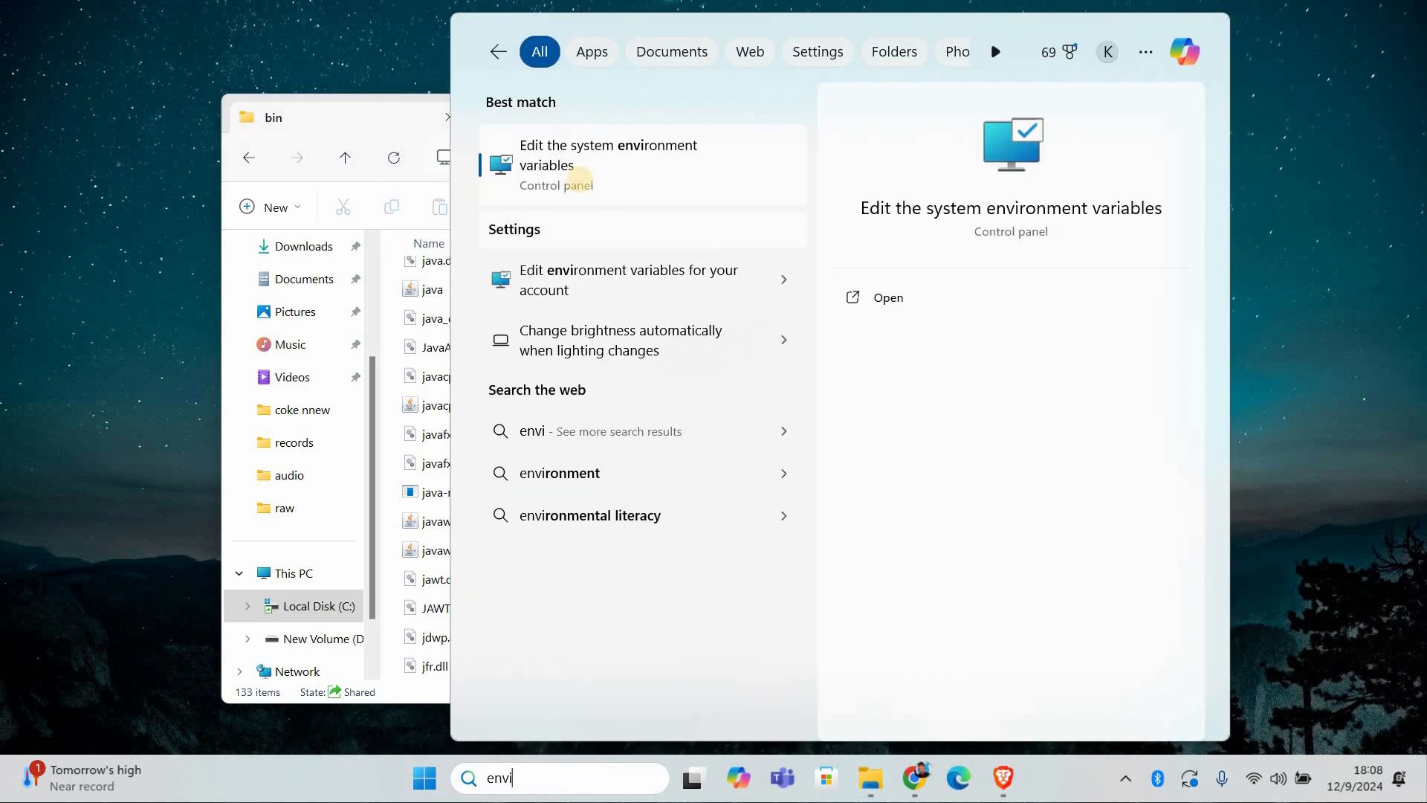
mouse_move(612, 160)
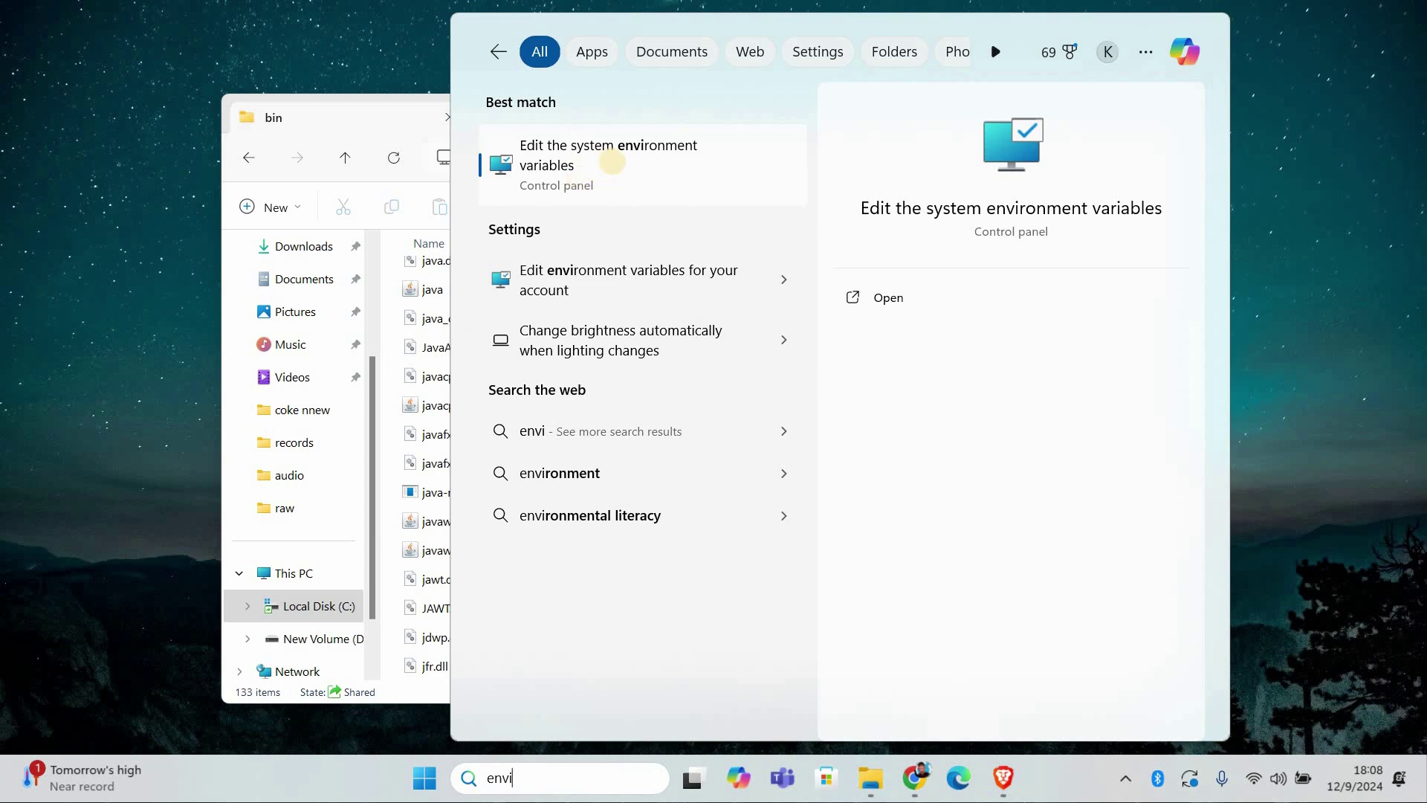
left_click(607, 156)
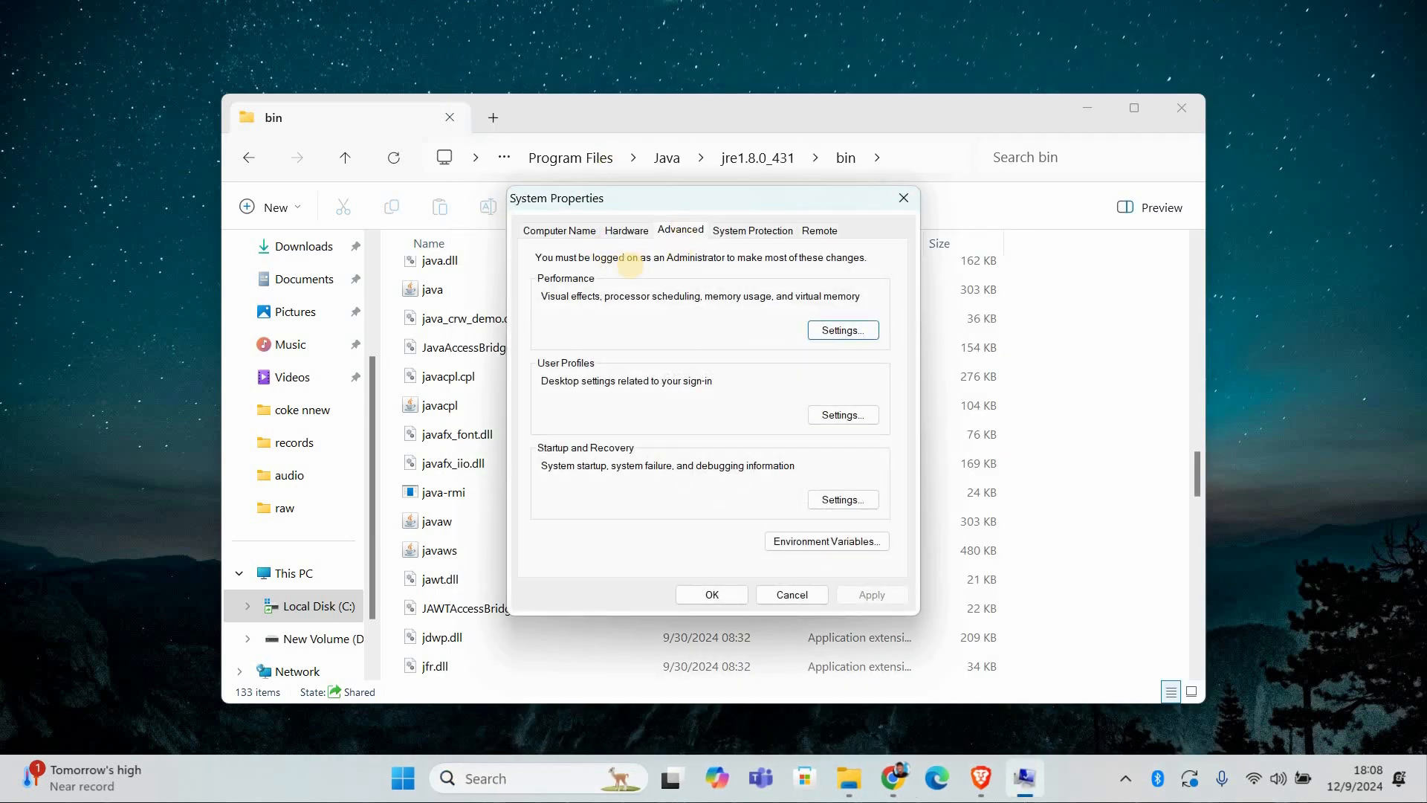
left_click(827, 541)
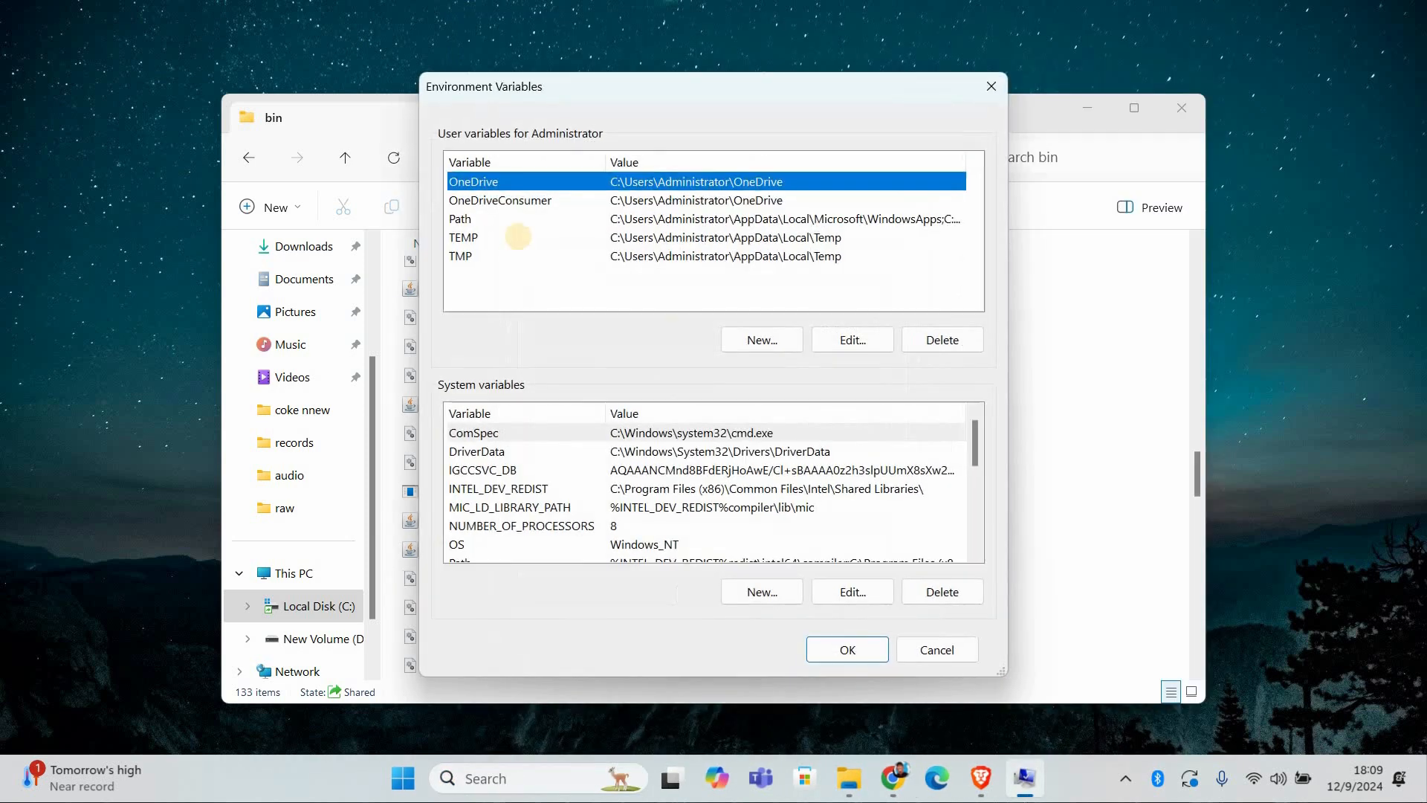
scroll("down", 3)
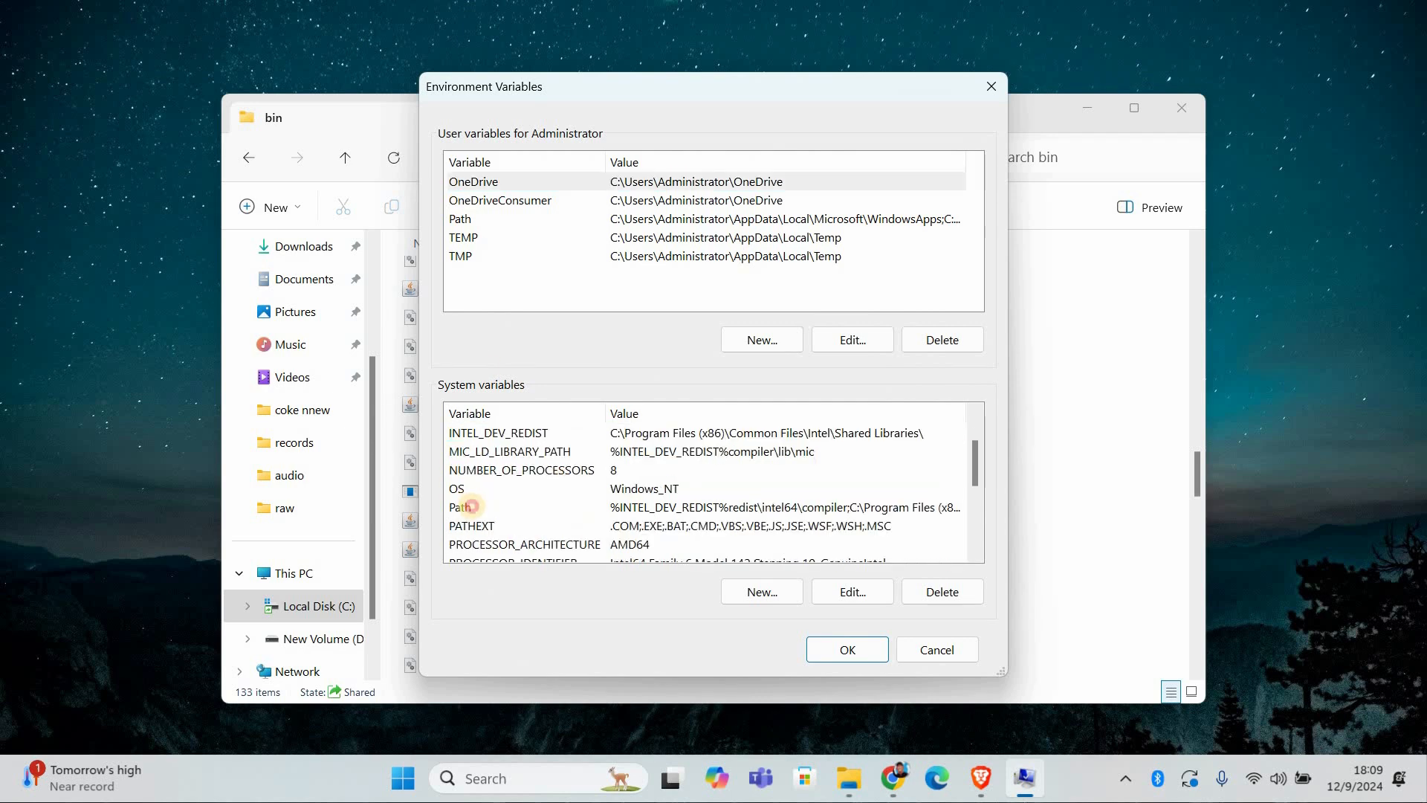
Add C:\Program Files\Java\jre1.8.0_431\bin as a new system Path entry and save
left_click(852, 592)
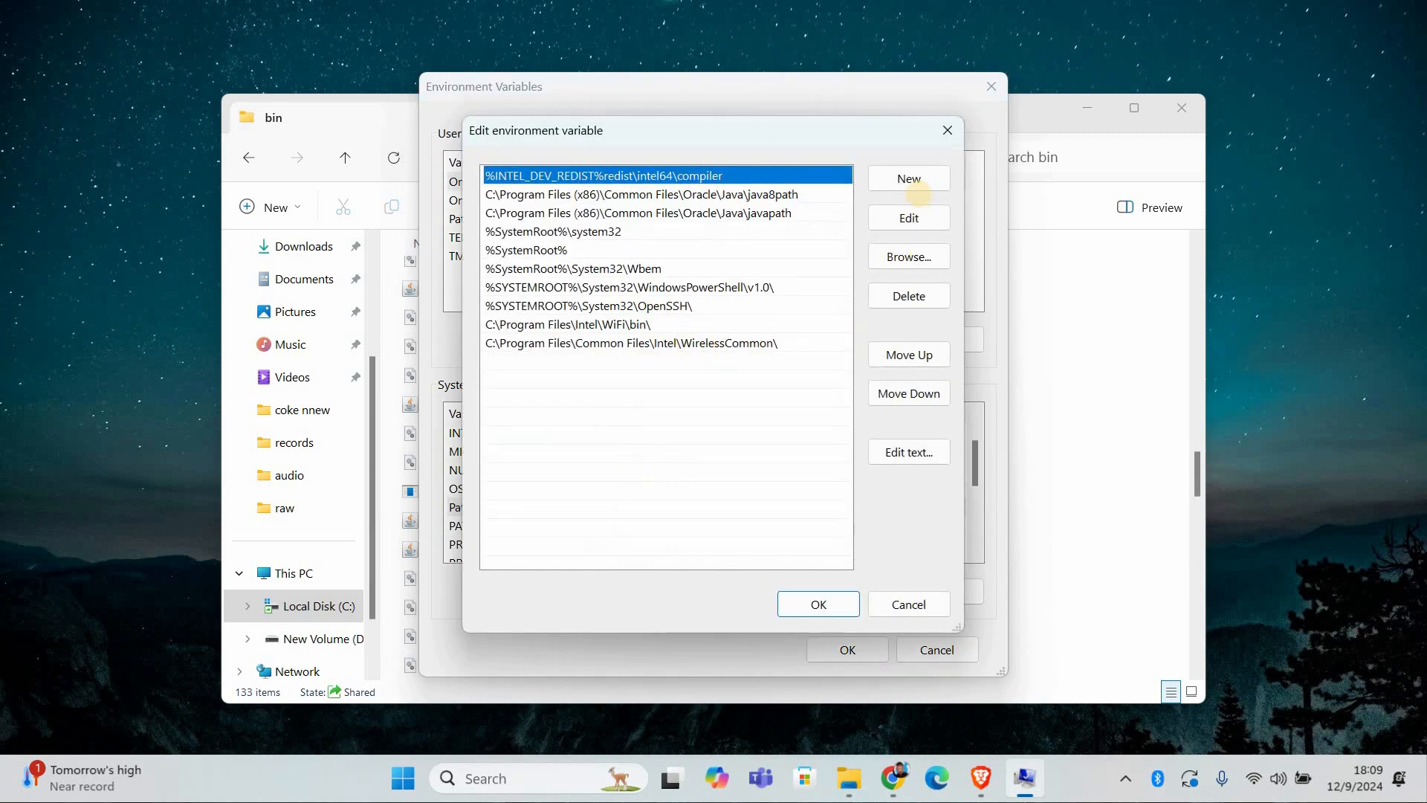
left_click(908, 178)
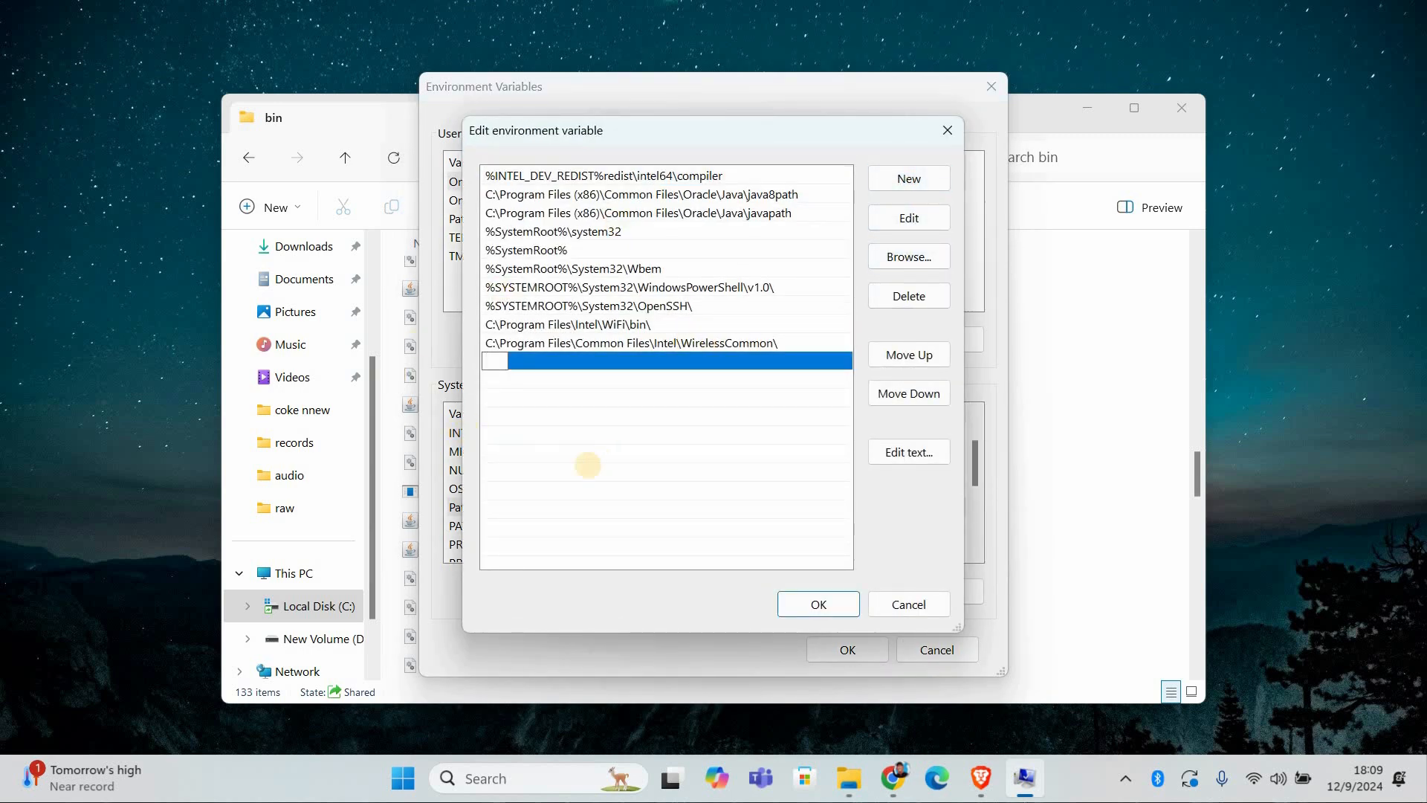
type("C:\\Program Files\\Java\\jre1.8.0_431\\bin")
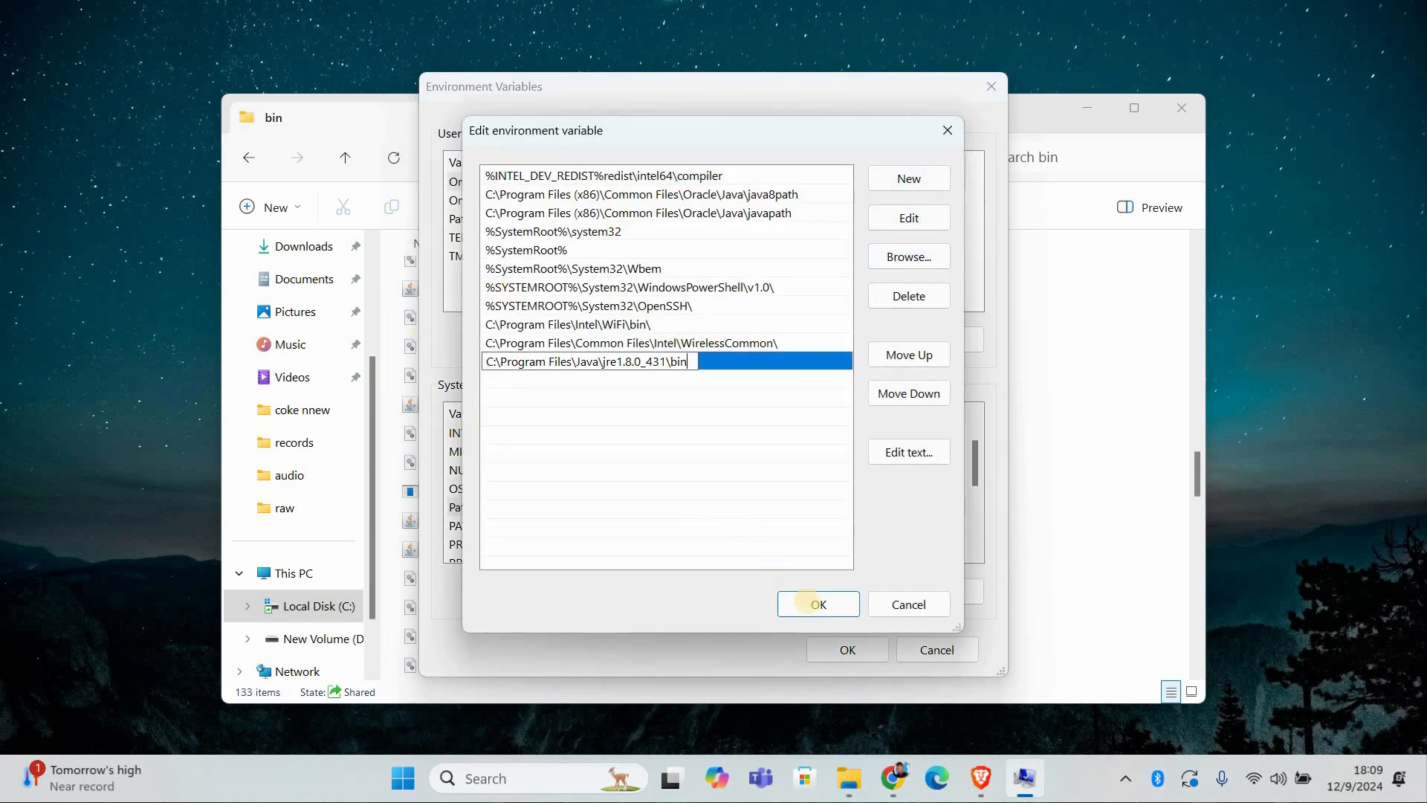
left_click(817, 604)
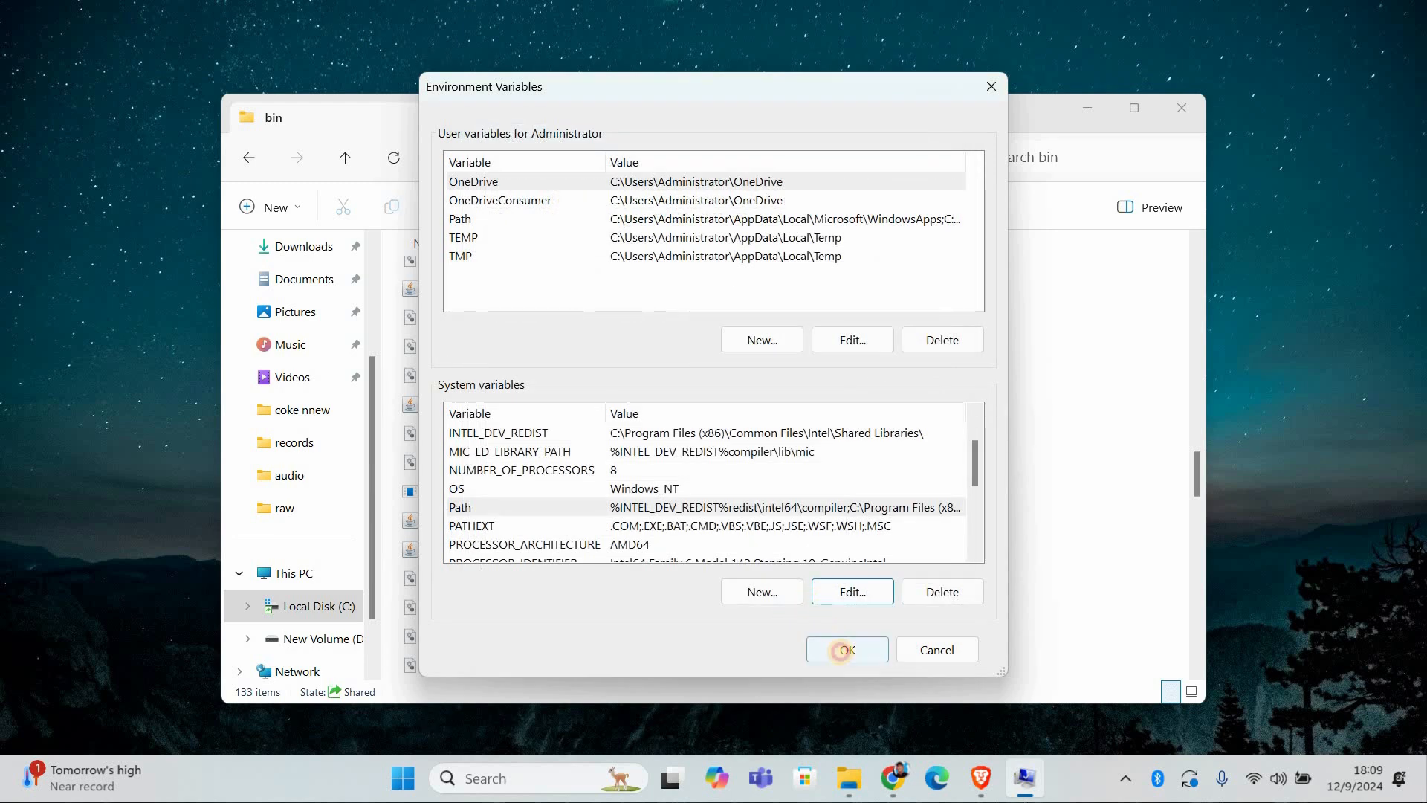
left_click(846, 648)
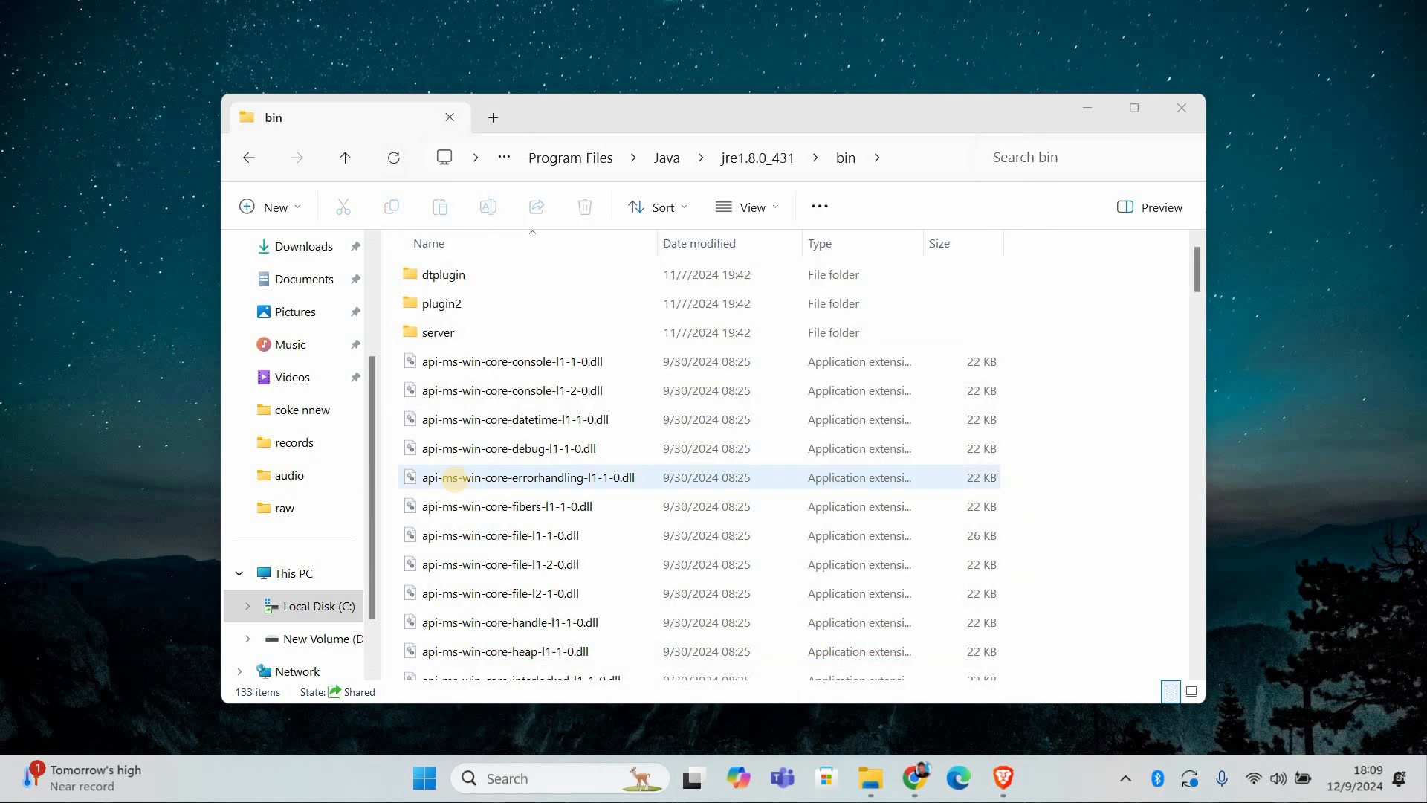
Run java -version in PowerShell, confirming Java 1.8.0_431 is available
left_click(1024, 779)
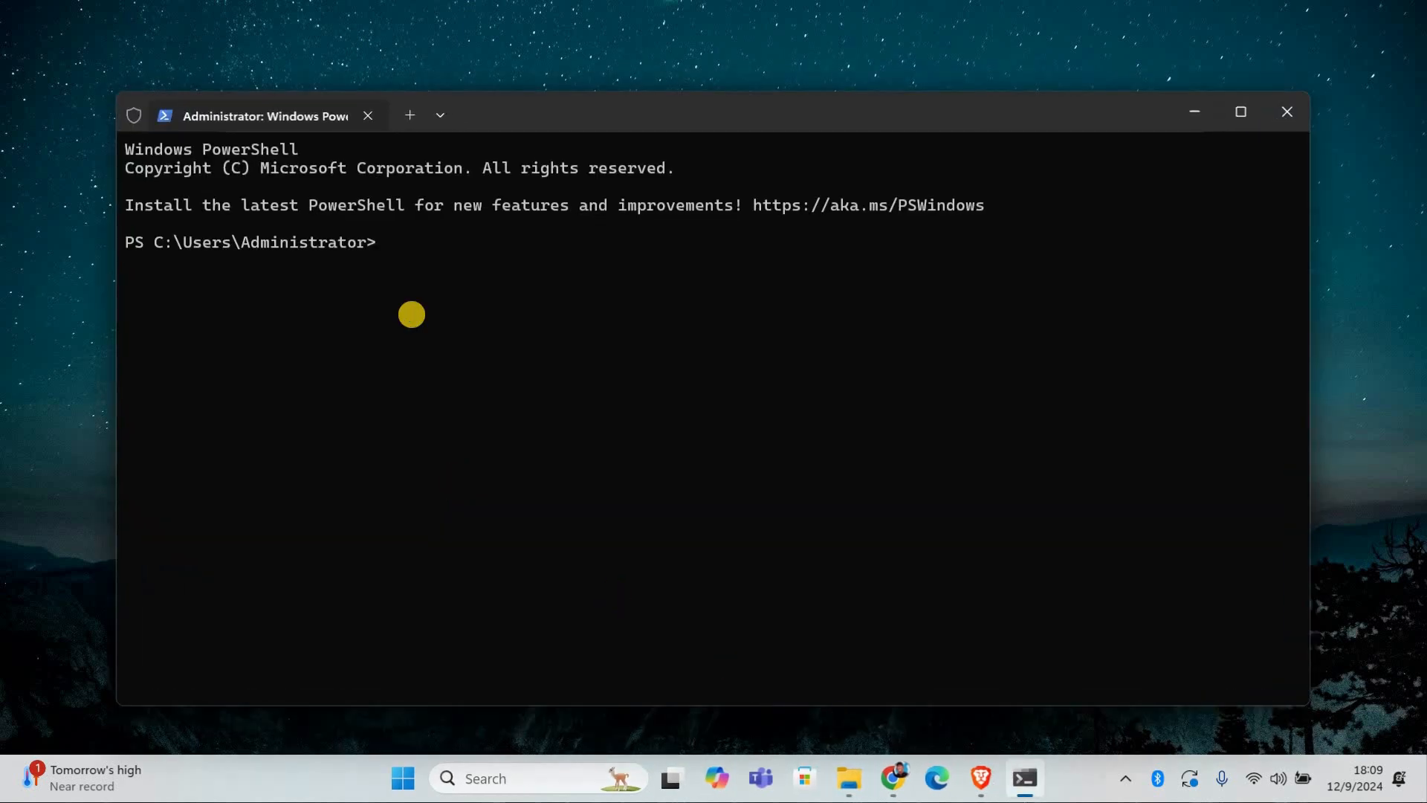
type("java -version")
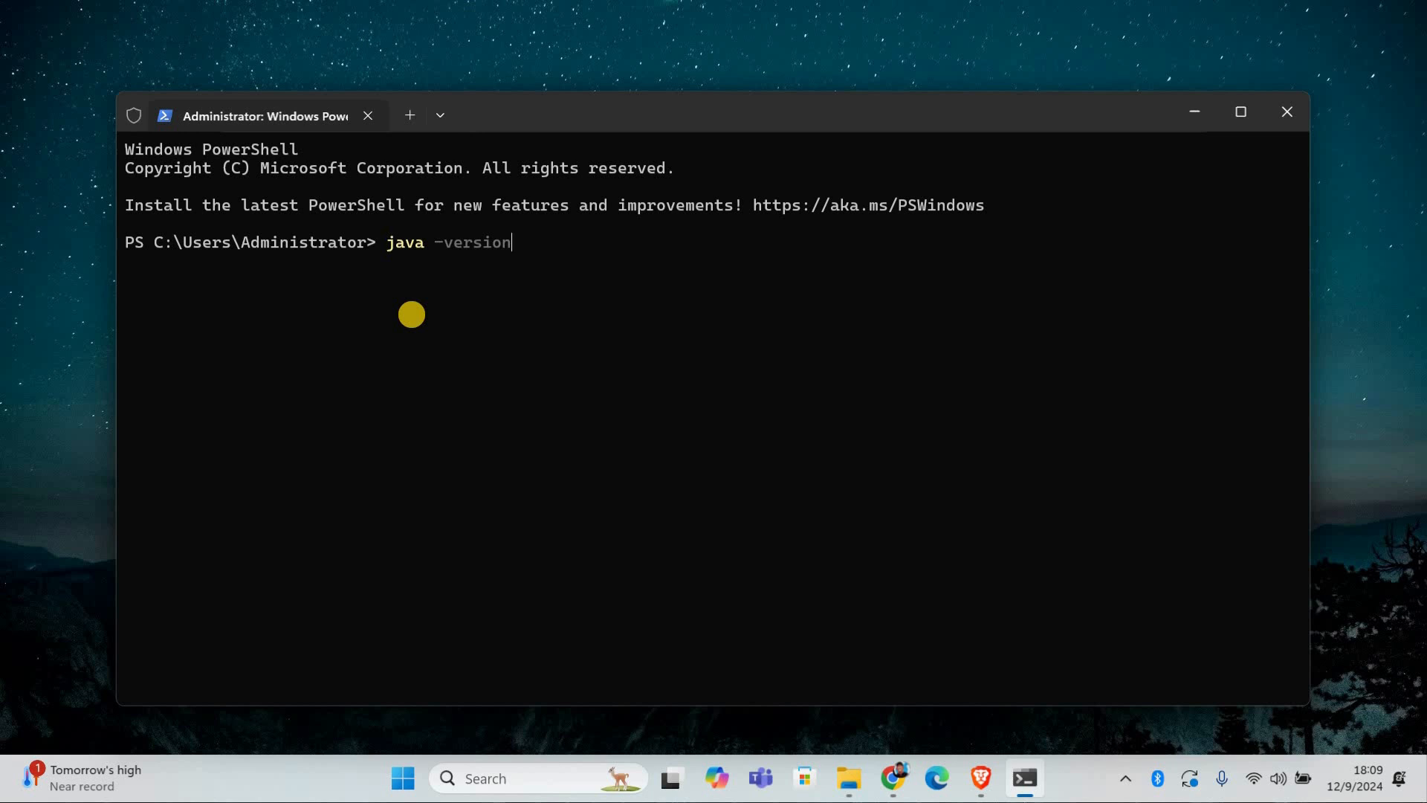
key("Enter")
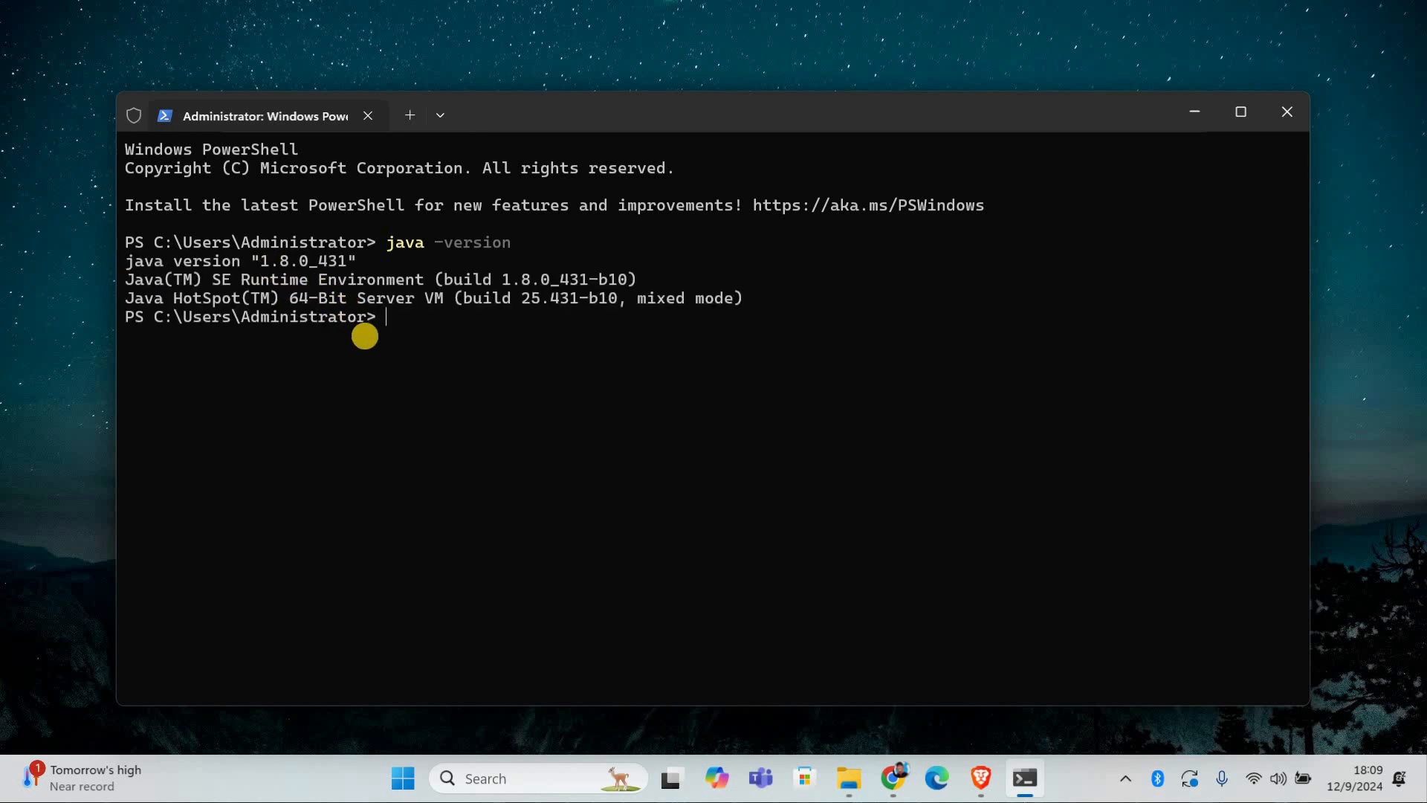